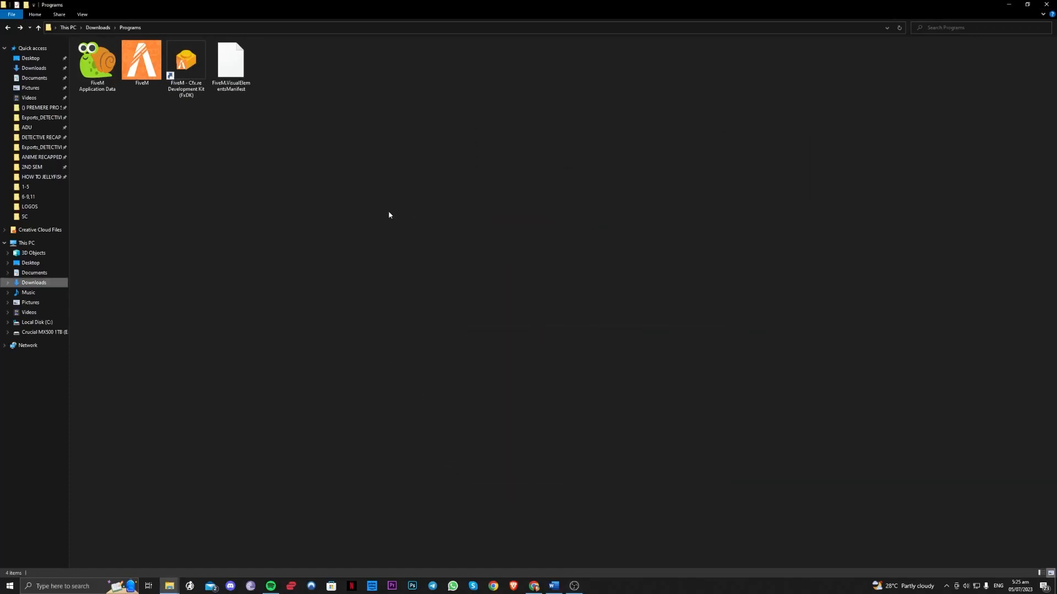
mouse_move(393, 211)
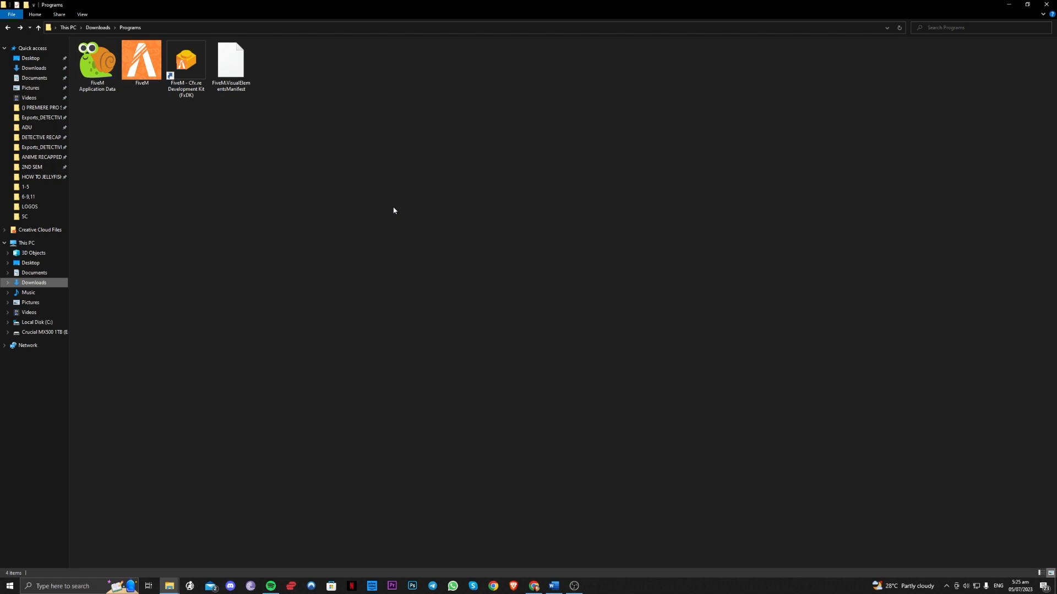
mouse_move(383, 203)
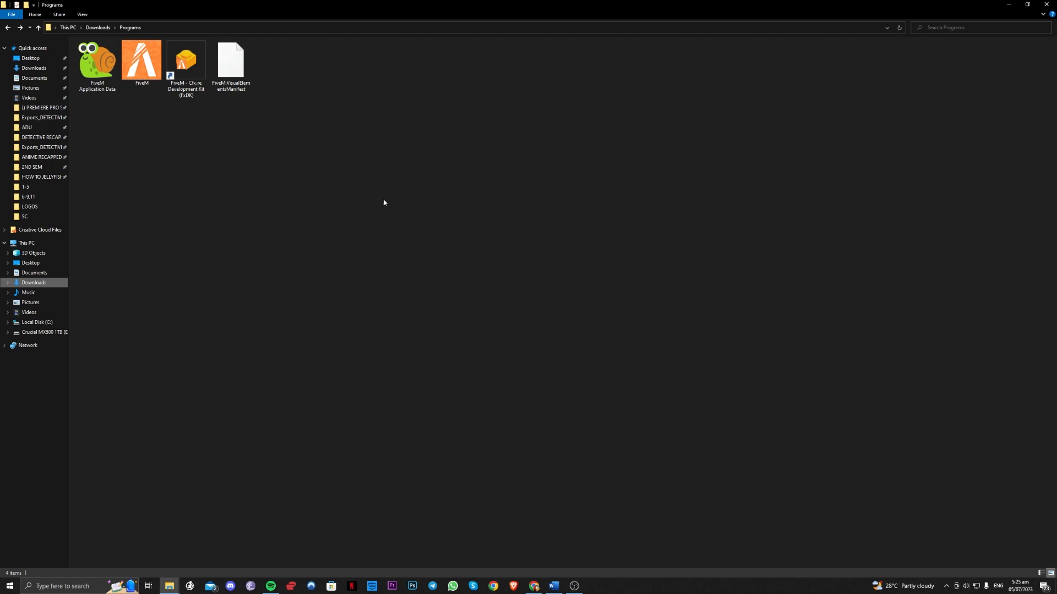
mouse_move(277, 233)
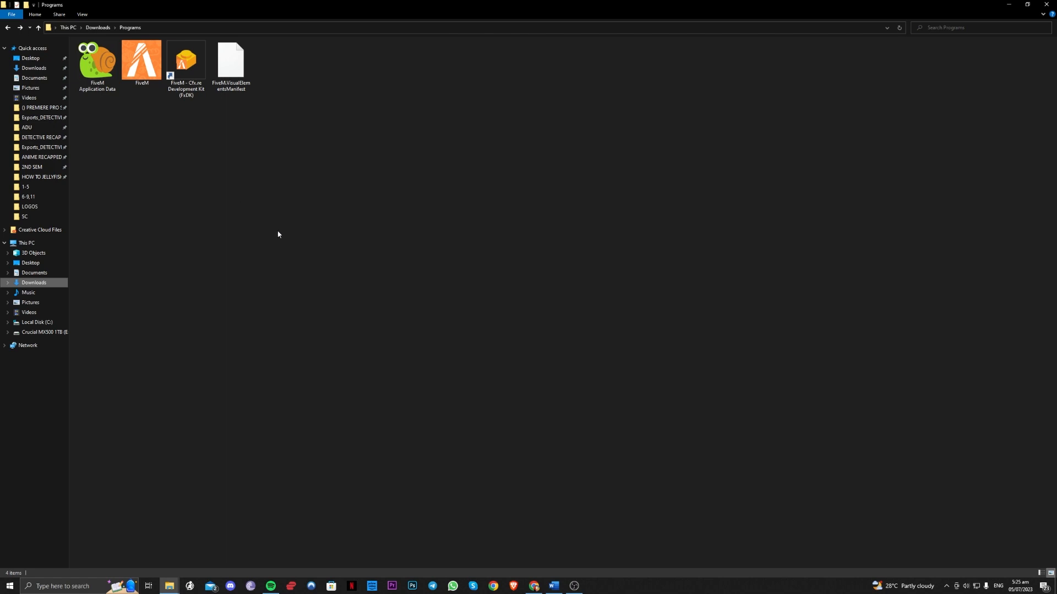
- Select FiveM.exe in Downloads > Programs and bring up its context menu
left_click(142, 61)
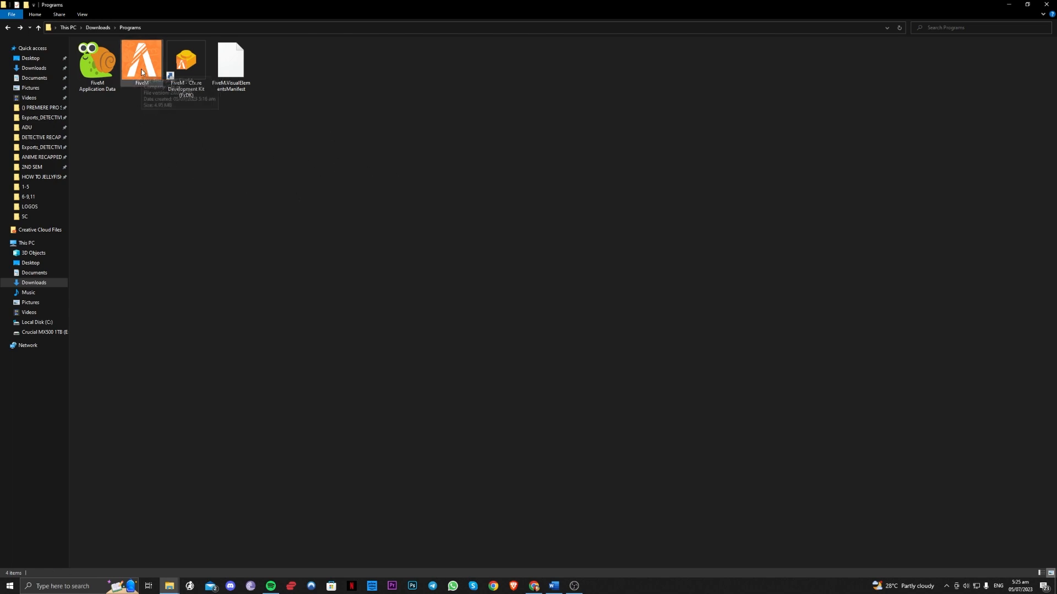
left_click(142, 60)
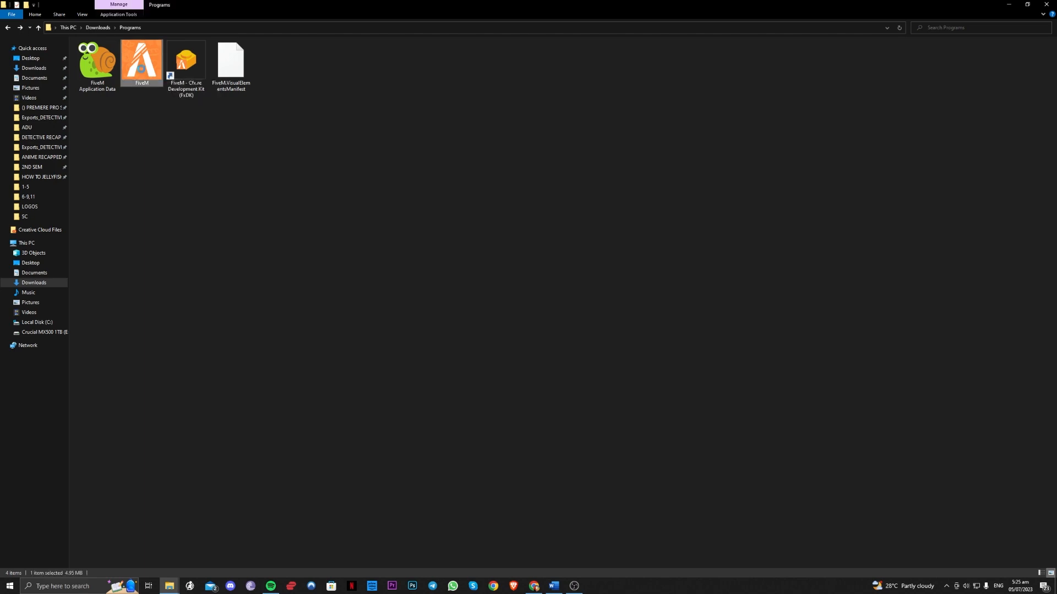
right_click(142, 69)
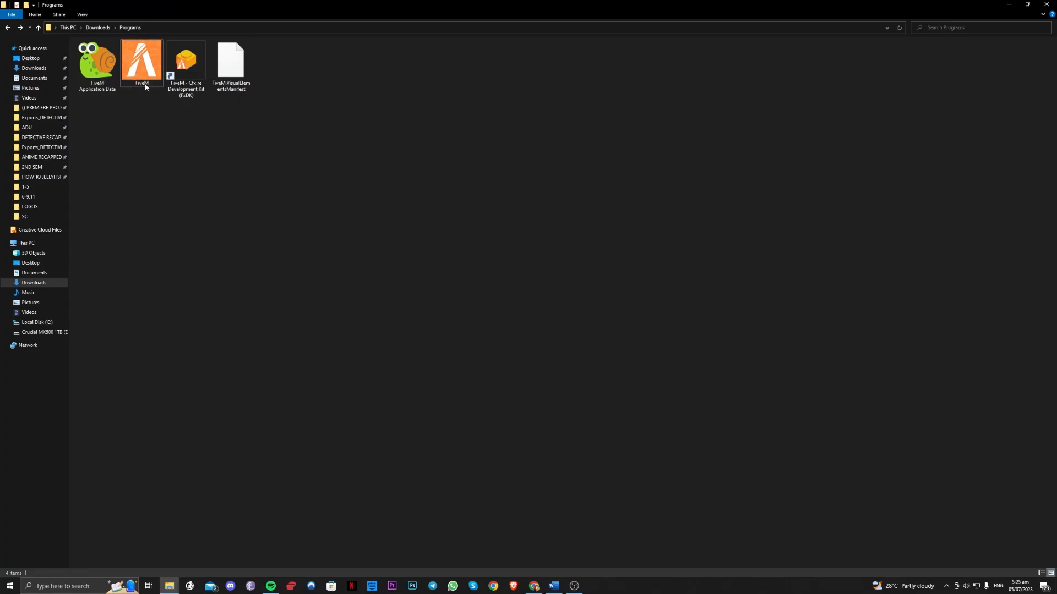
right_click(141, 60)
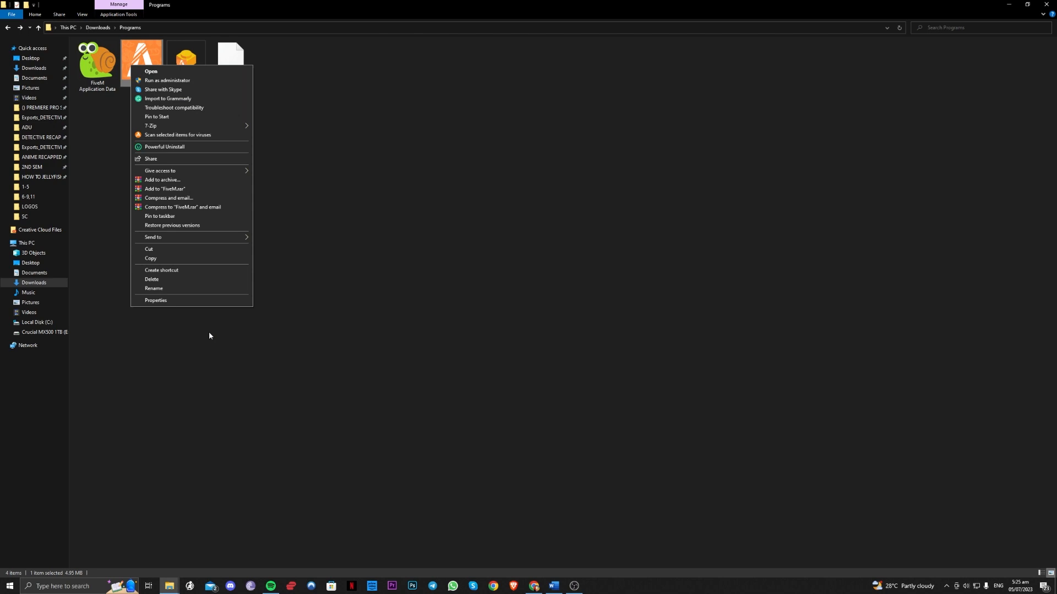
- In FiveM Properties, enable Windows 8 compatibility mode, then view the Security permissions
left_click(156, 300)
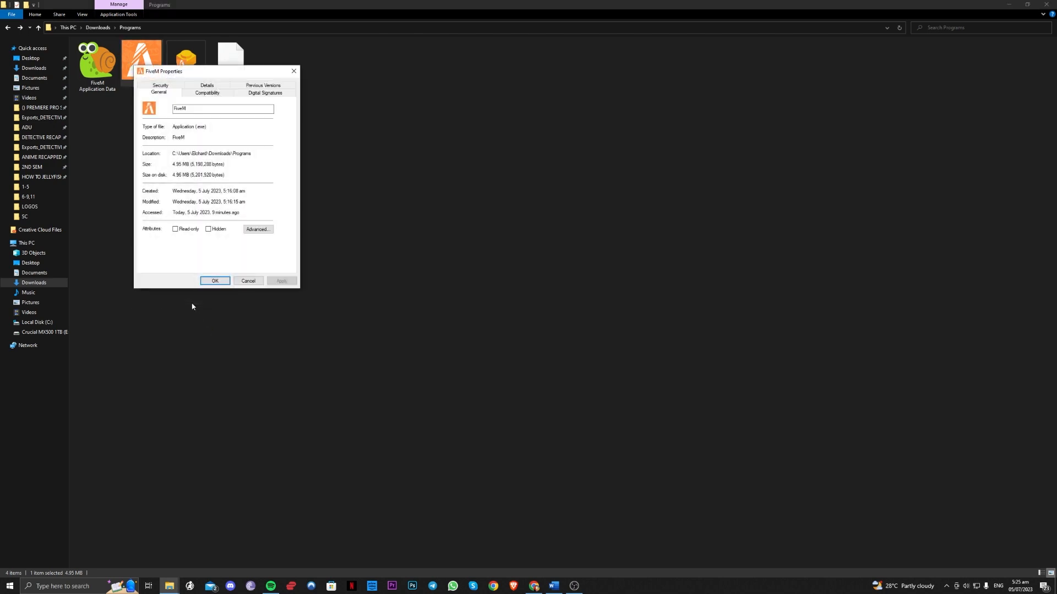
mouse_move(213, 101)
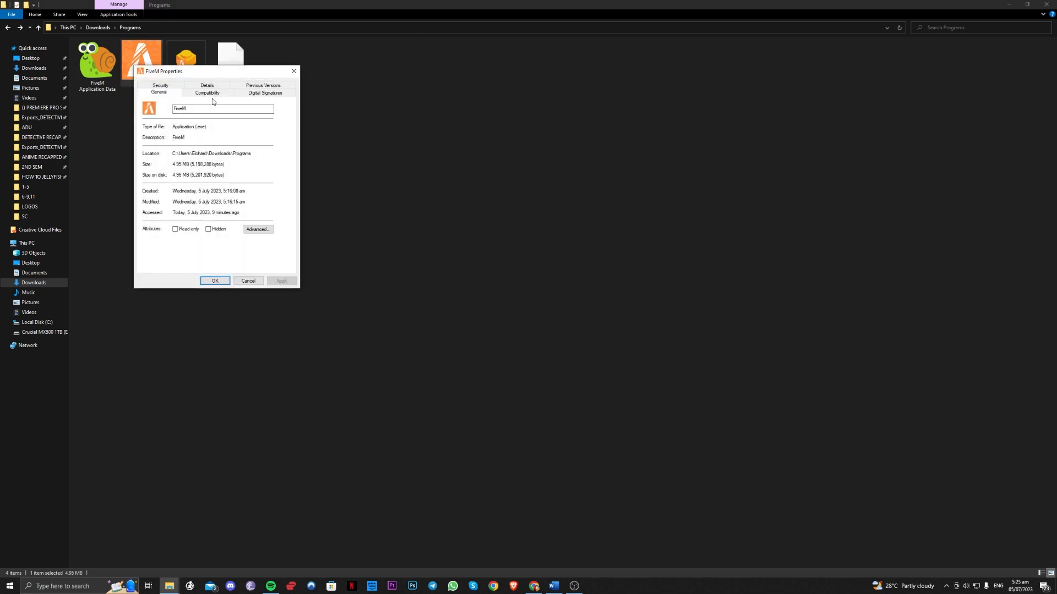
left_click(207, 93)
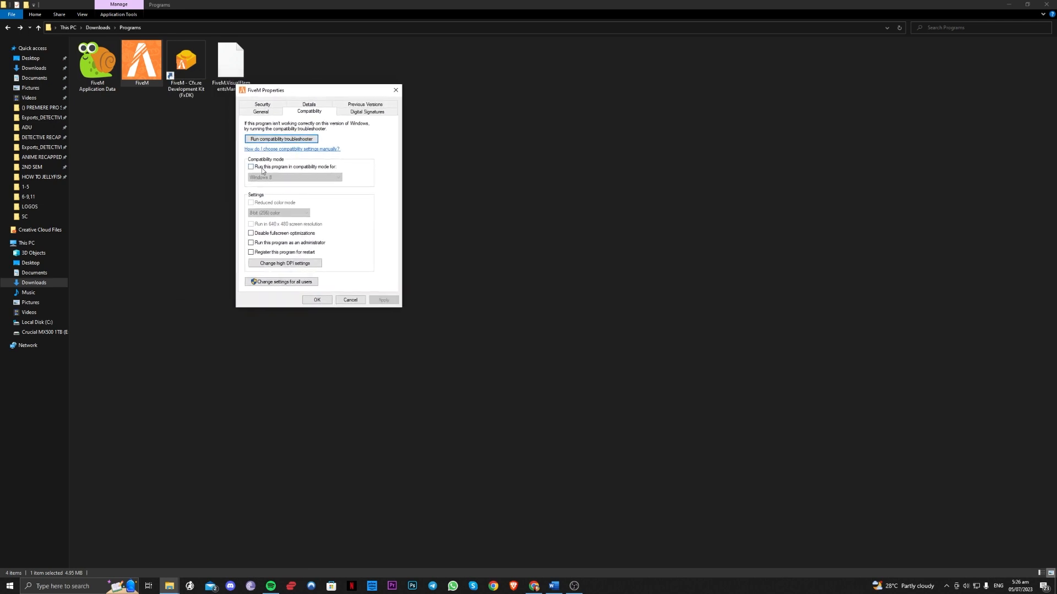
left_click(251, 166)
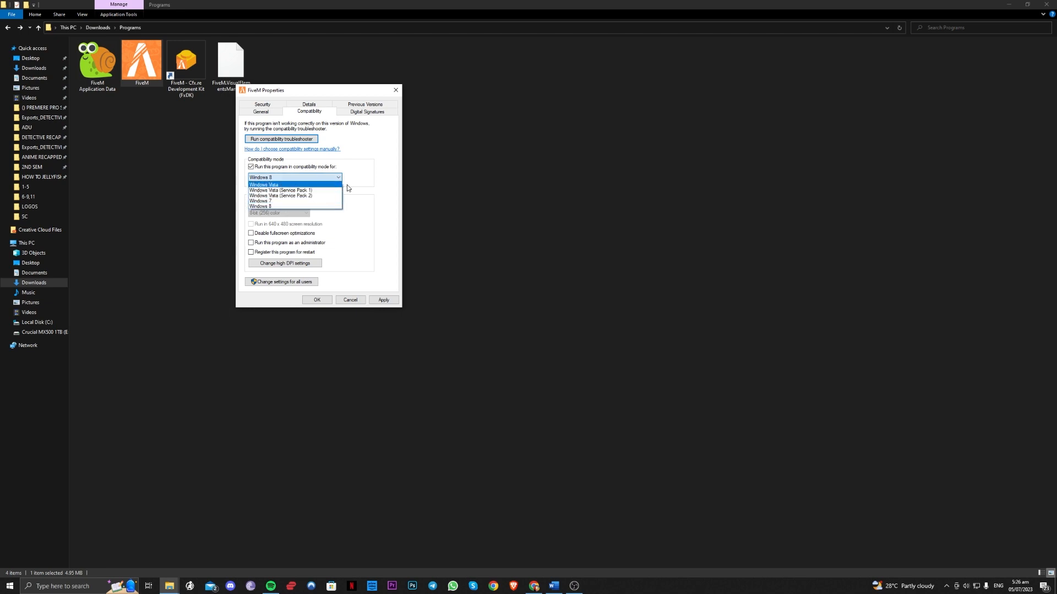
left_click(295, 178)
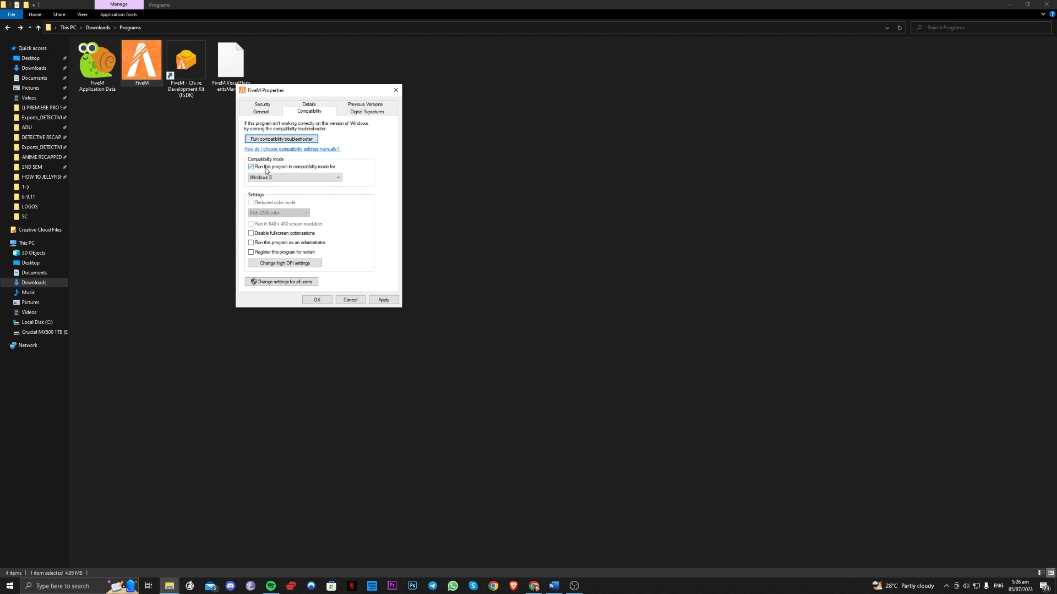
left_click(262, 105)
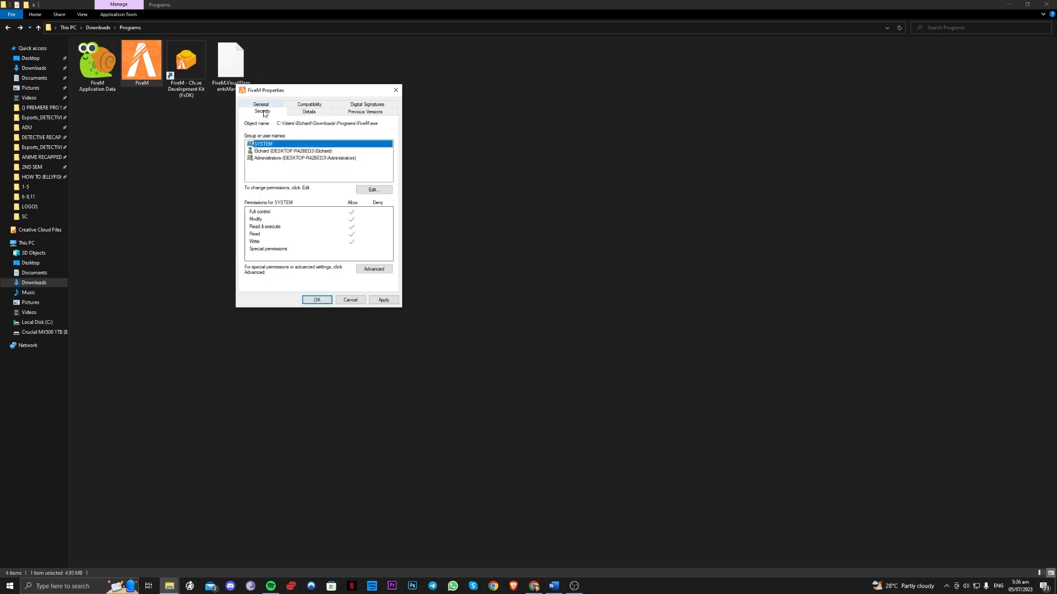
- Under Compatibility, tick 'Run this program as an administrator' and confirm with OK
left_click(260, 111)
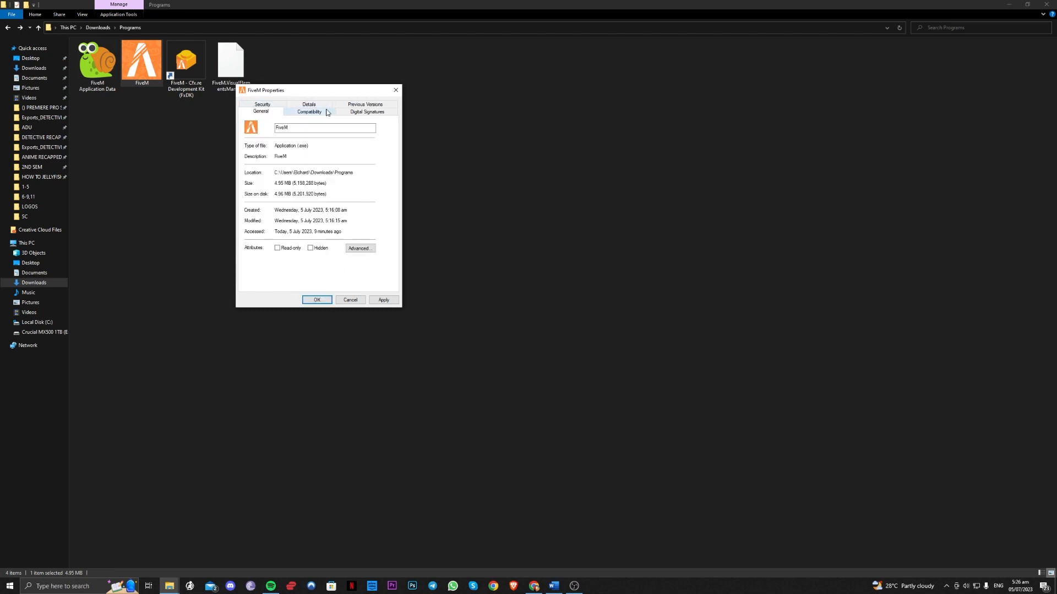
left_click(308, 112)
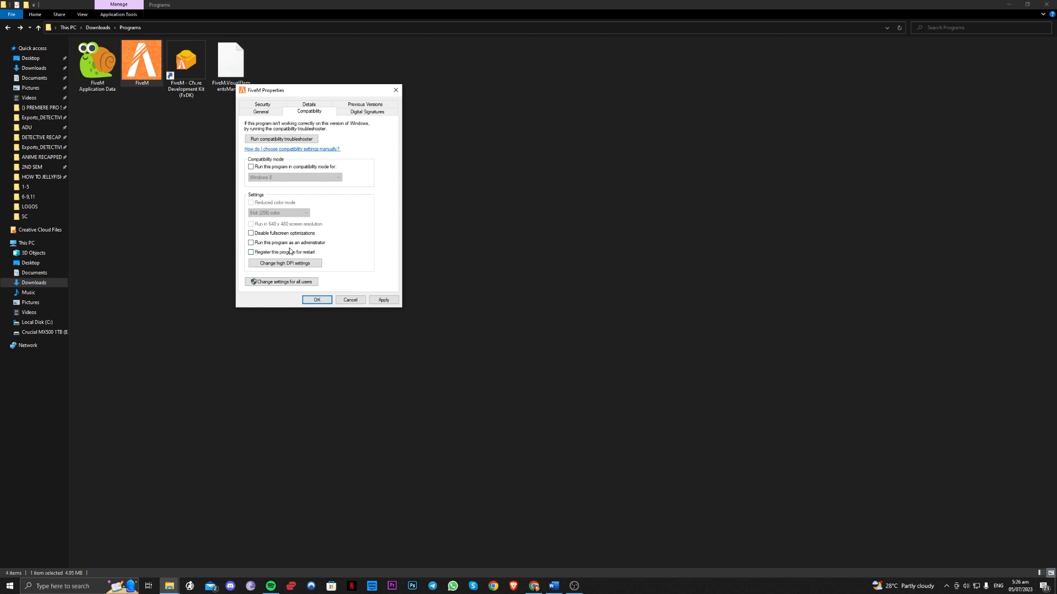
left_click(251, 242)
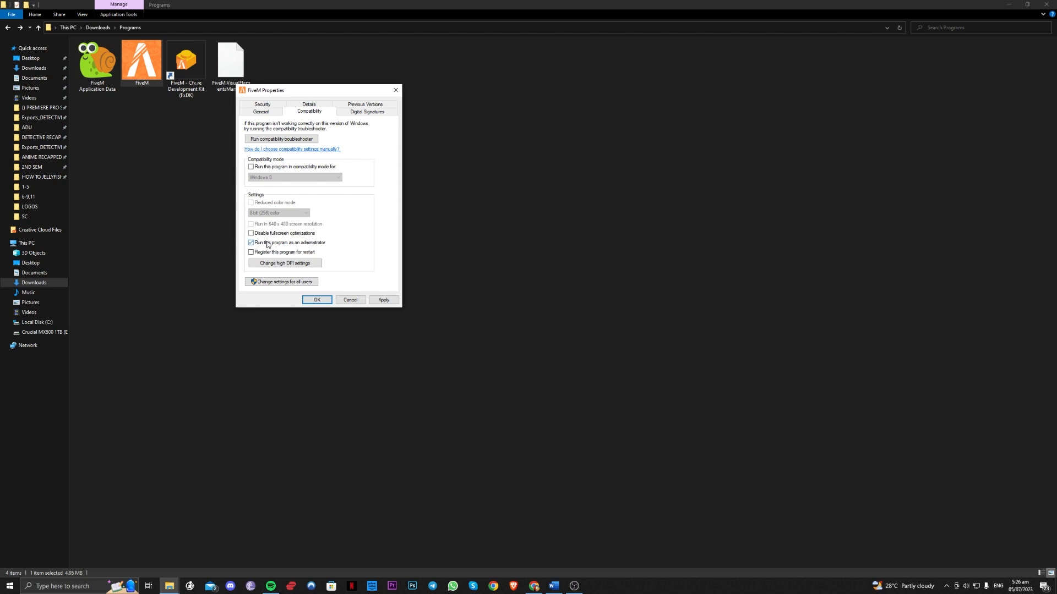
left_click(384, 299)
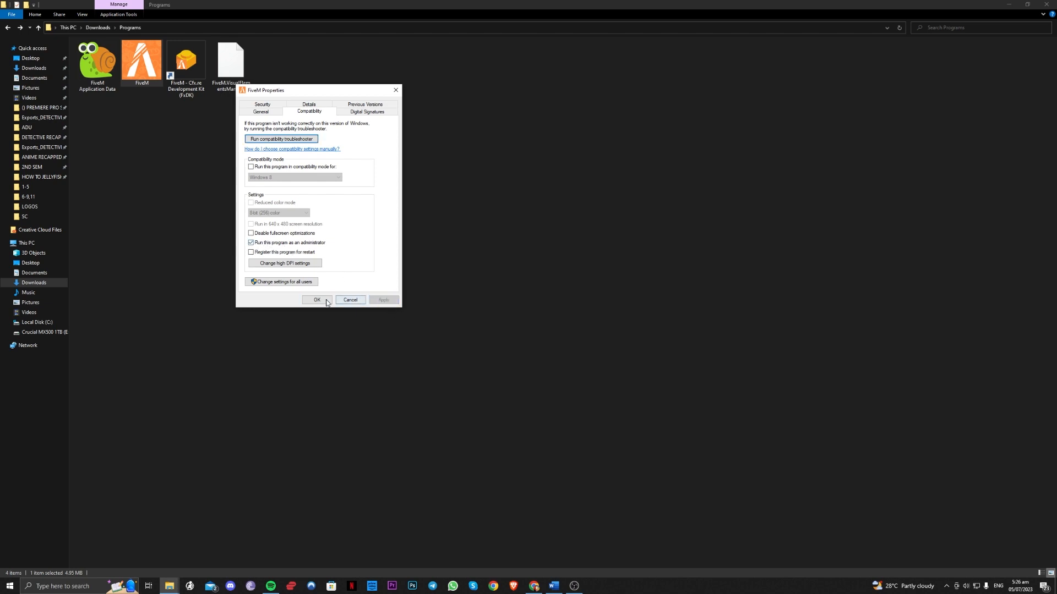
left_click(317, 299)
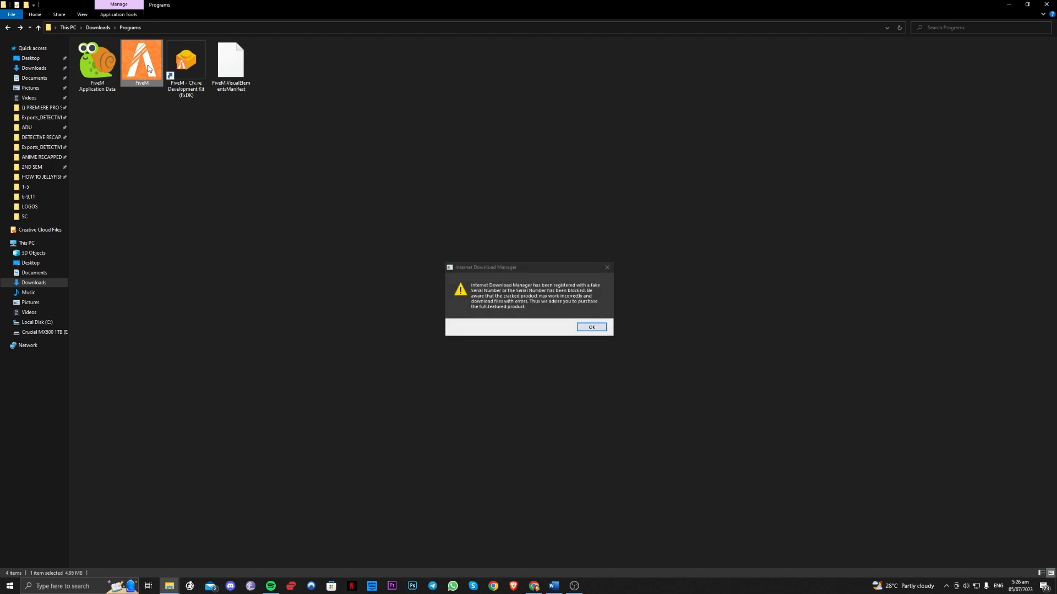
- Dismiss the Internet Download Manager warning and select the FiveM Application Data folder
left_click(590, 328)
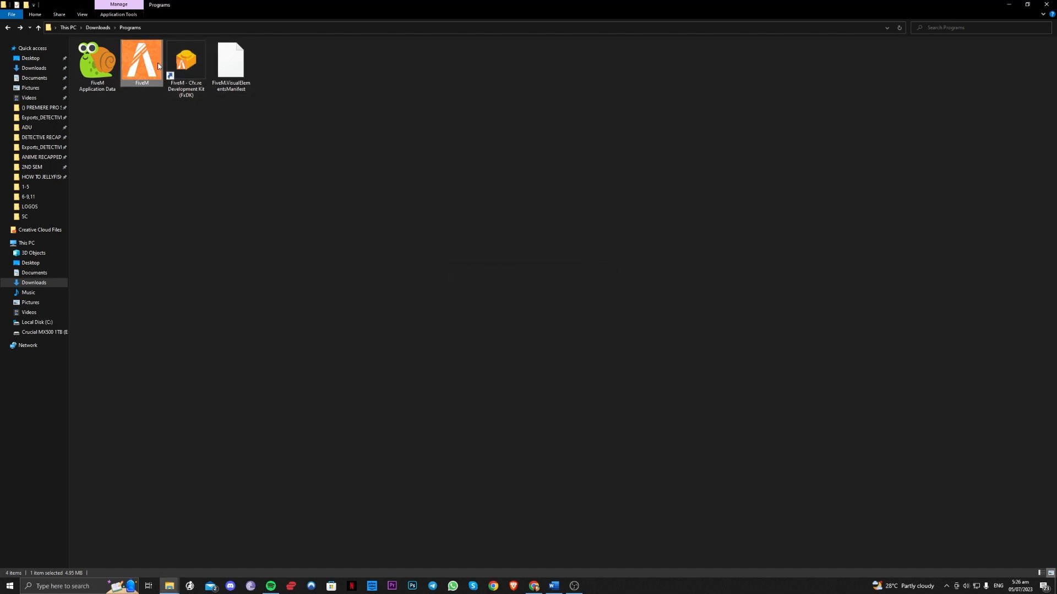
left_click(97, 63)
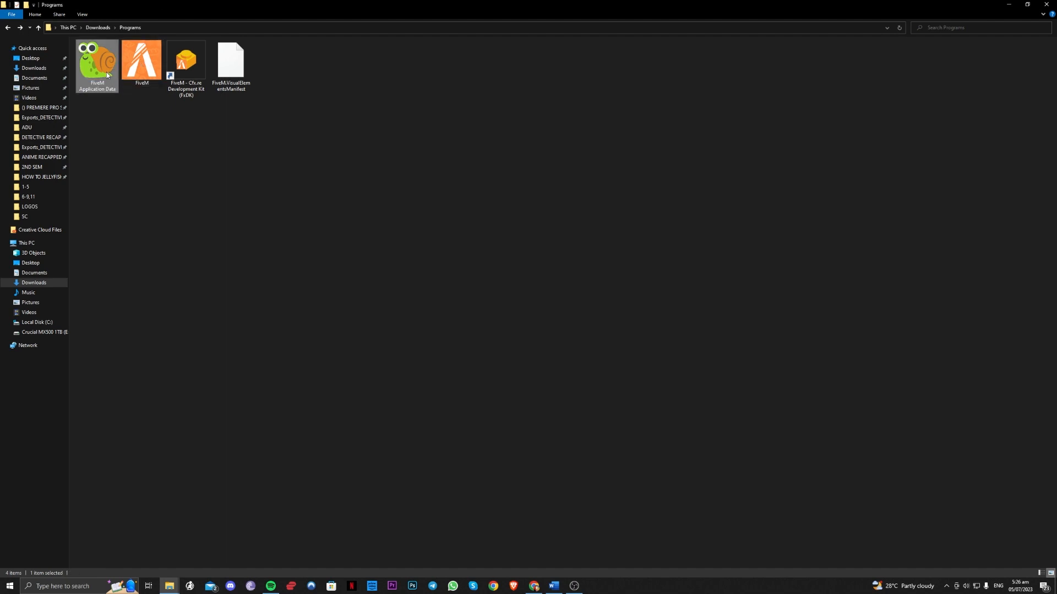
mouse_move(97, 64)
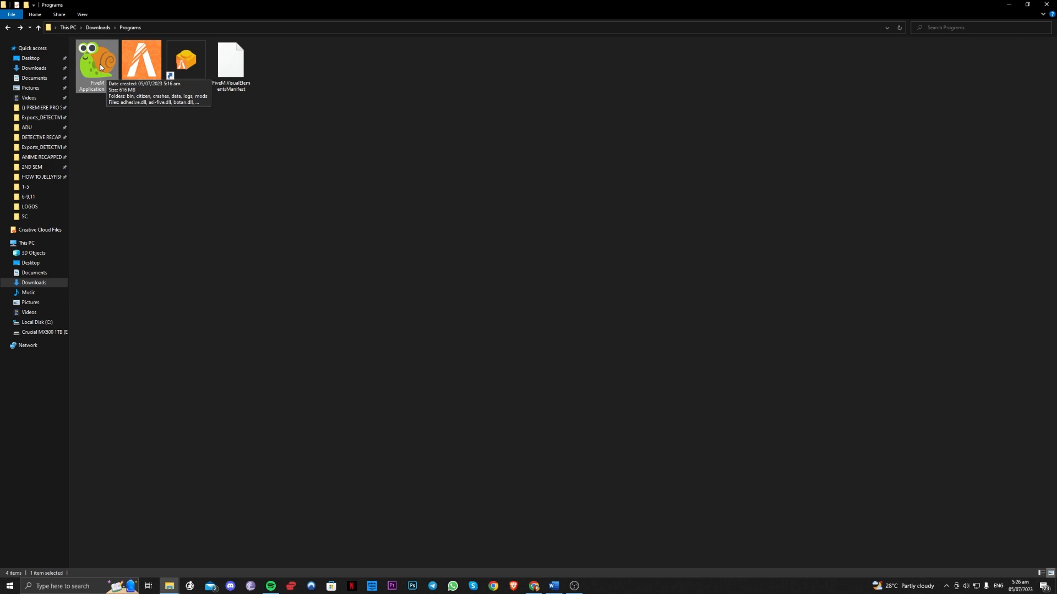
- Enter FiveM Application Data and go into its data folder
right_click(96, 63)
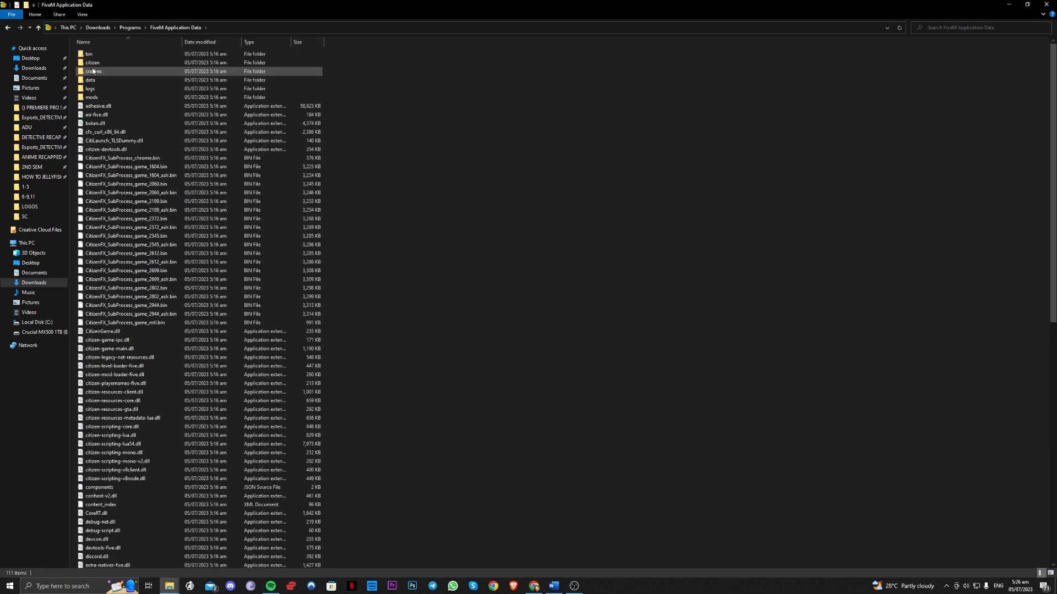
mouse_move(93, 62)
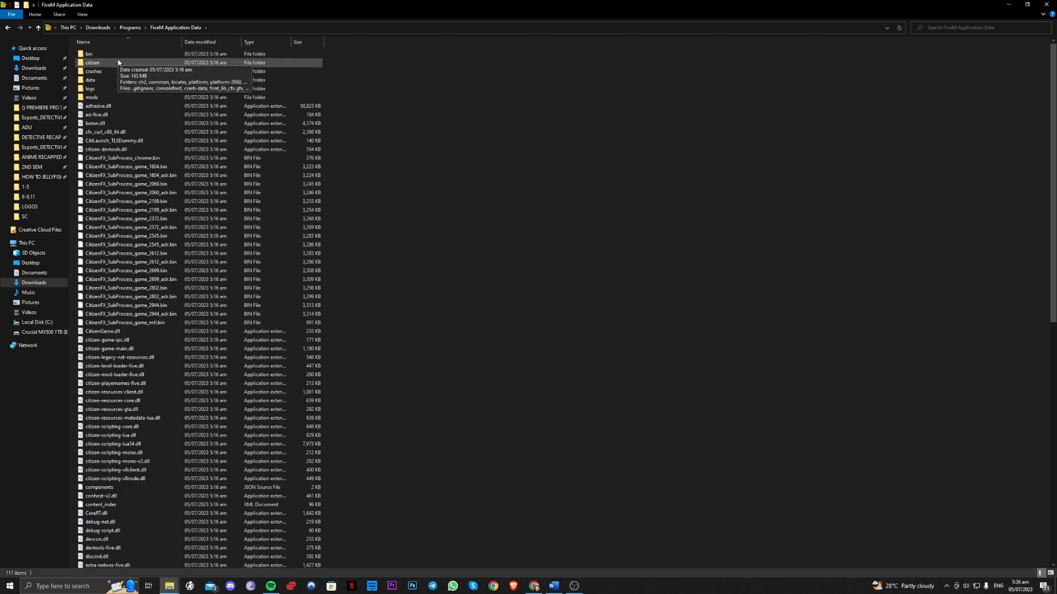
double_click(89, 79)
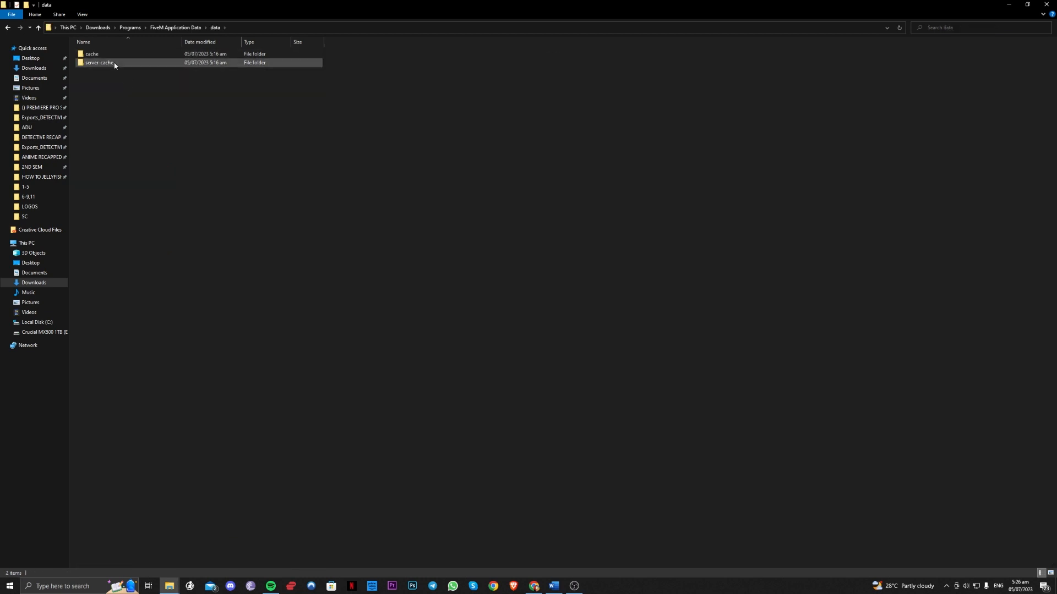
- Permanently delete the subprocess folder from data > cache
double_click(91, 54)
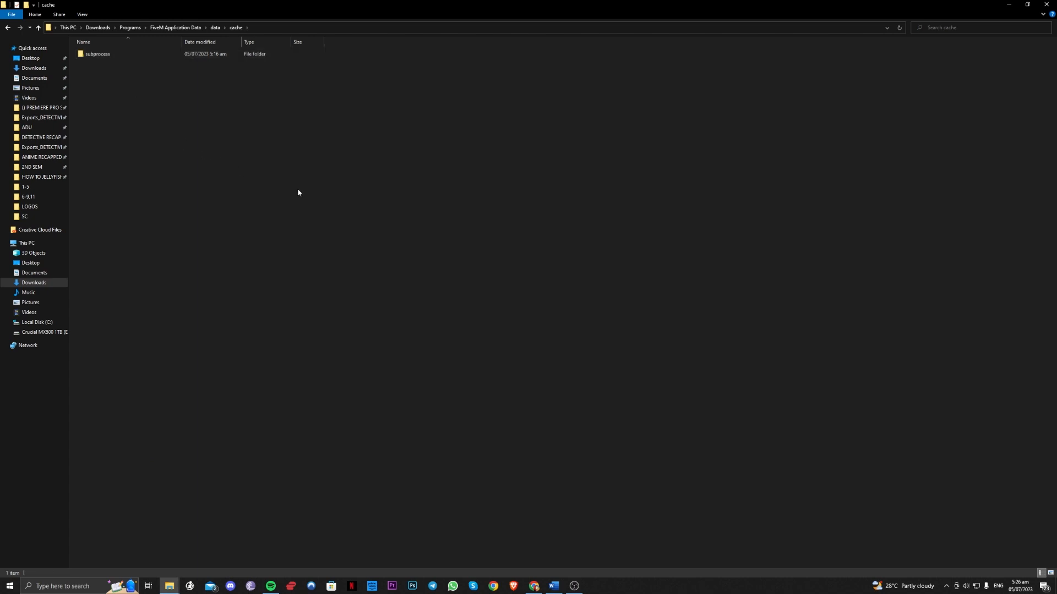
left_click(98, 54)
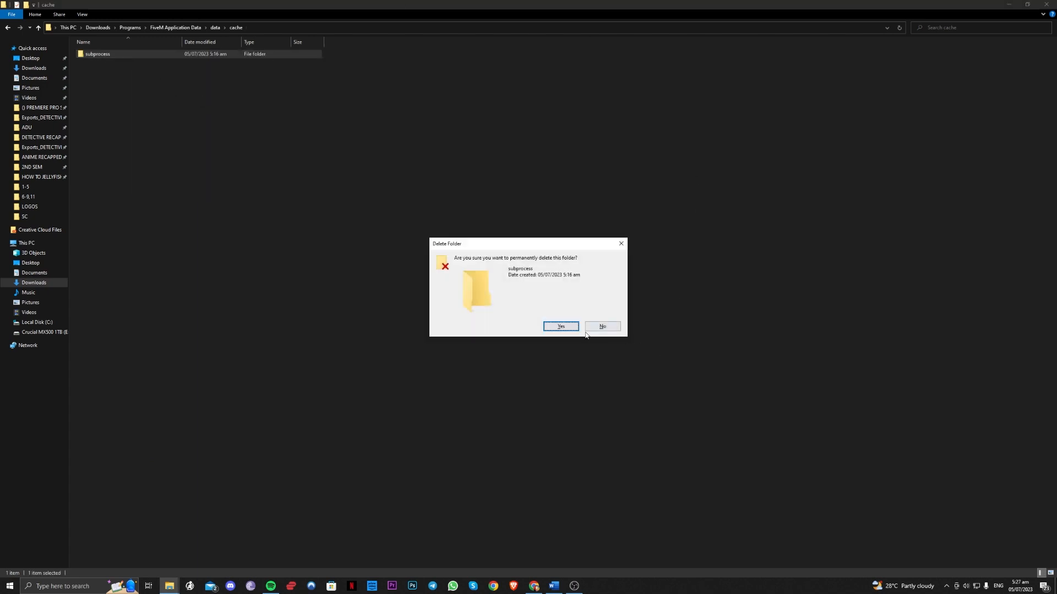
left_click(561, 325)
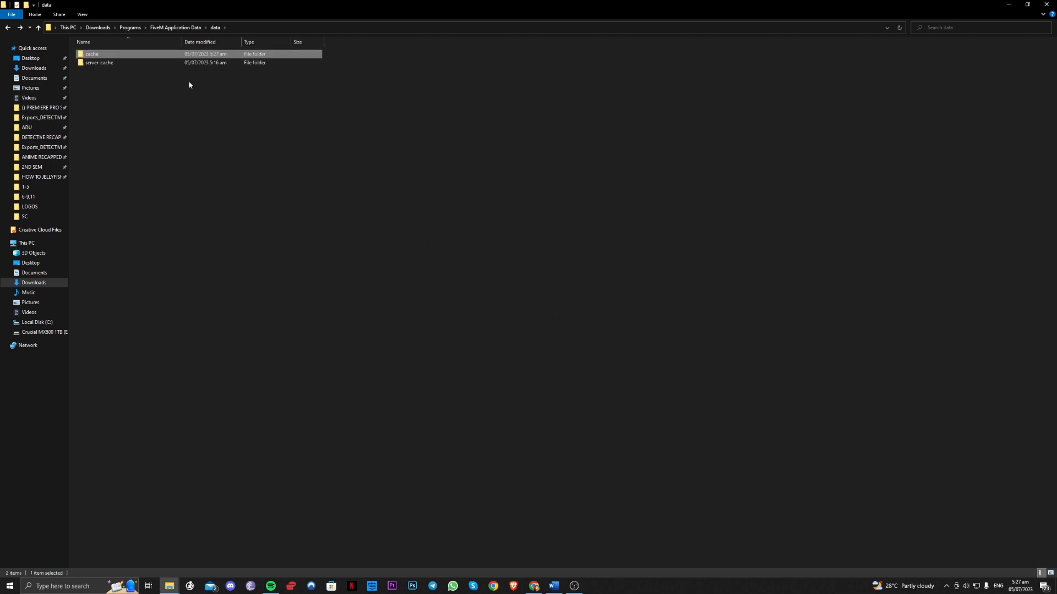
mouse_move(190, 76)
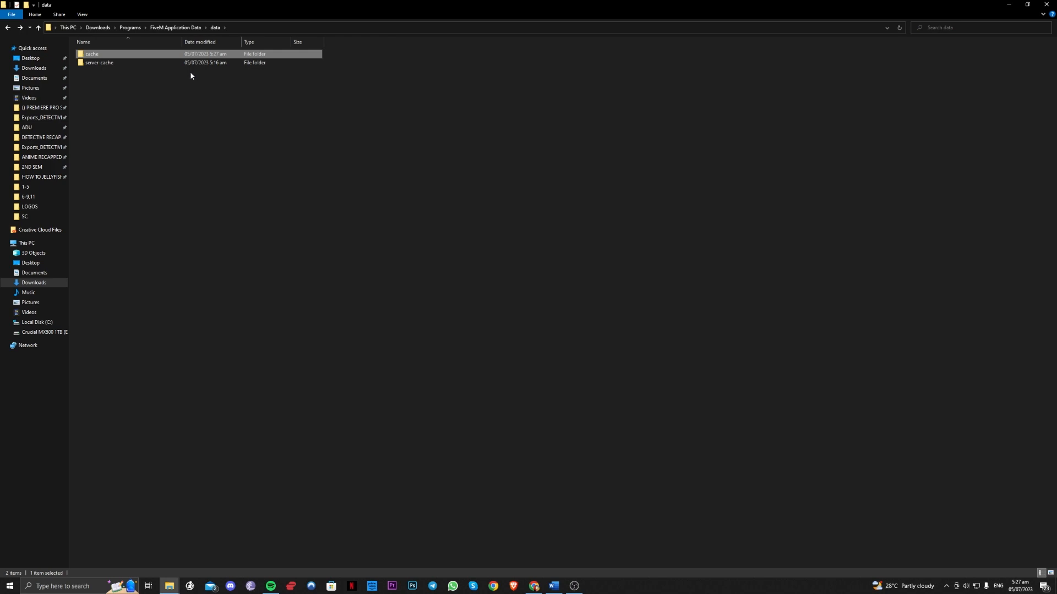
- Check that server-cache is empty and return to FiveM Application Data
double_click(99, 63)
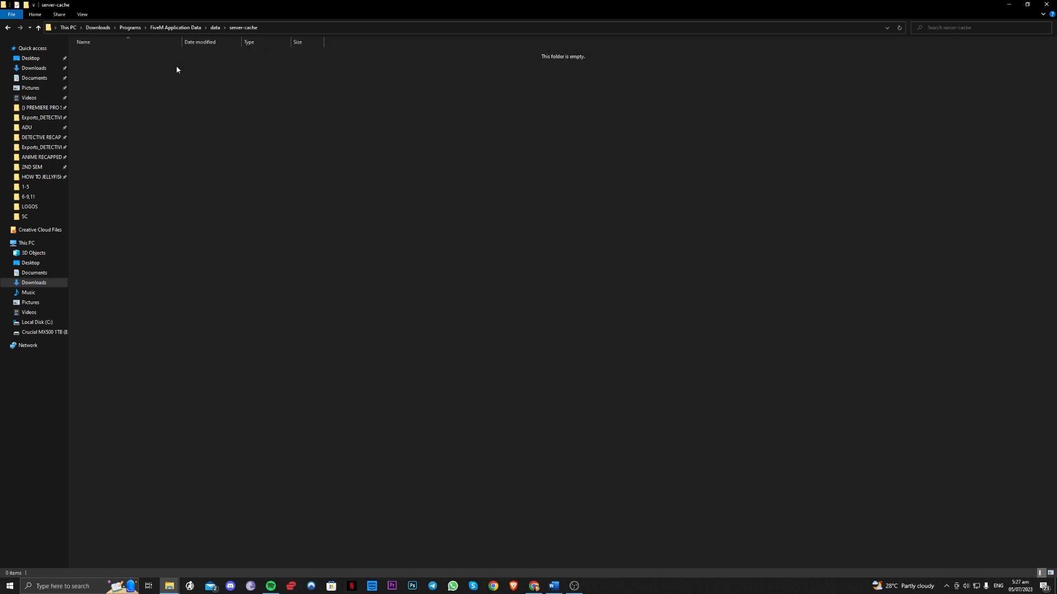
left_click(215, 28)
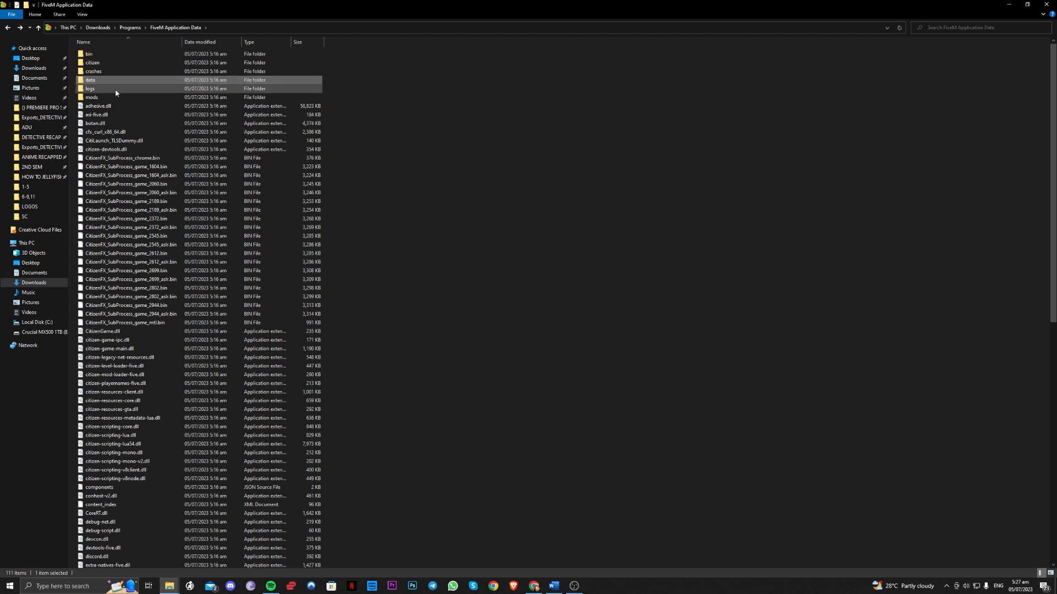
- Permanently delete the CitizenFX log file, leaving the logs folder empty
double_click(89, 88)
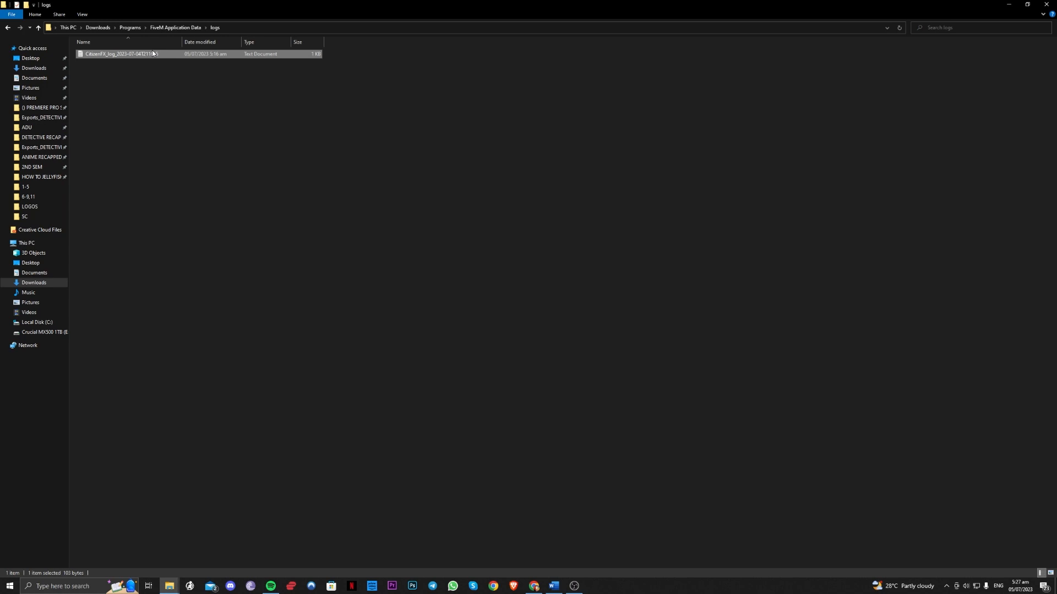
key("Delete")
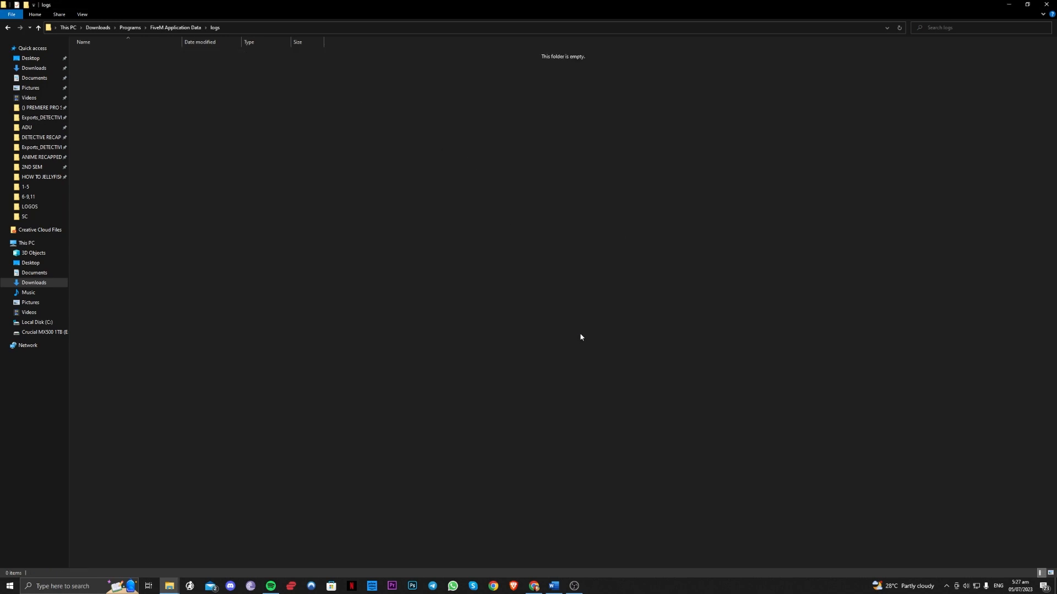
mouse_move(577, 331)
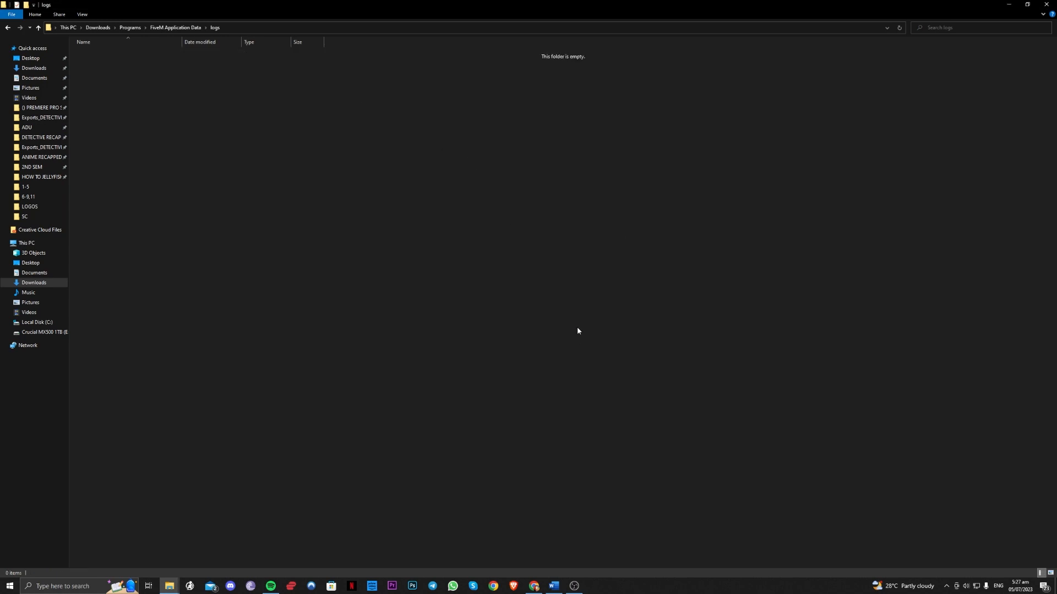